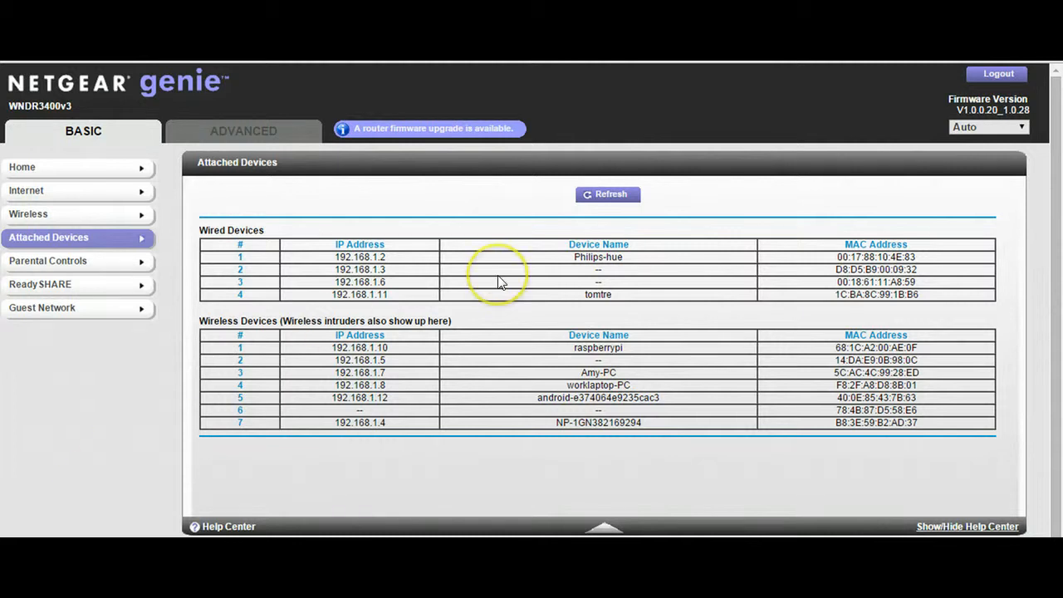
{"action": "mouse_move", "coordinate": [181, 94]}
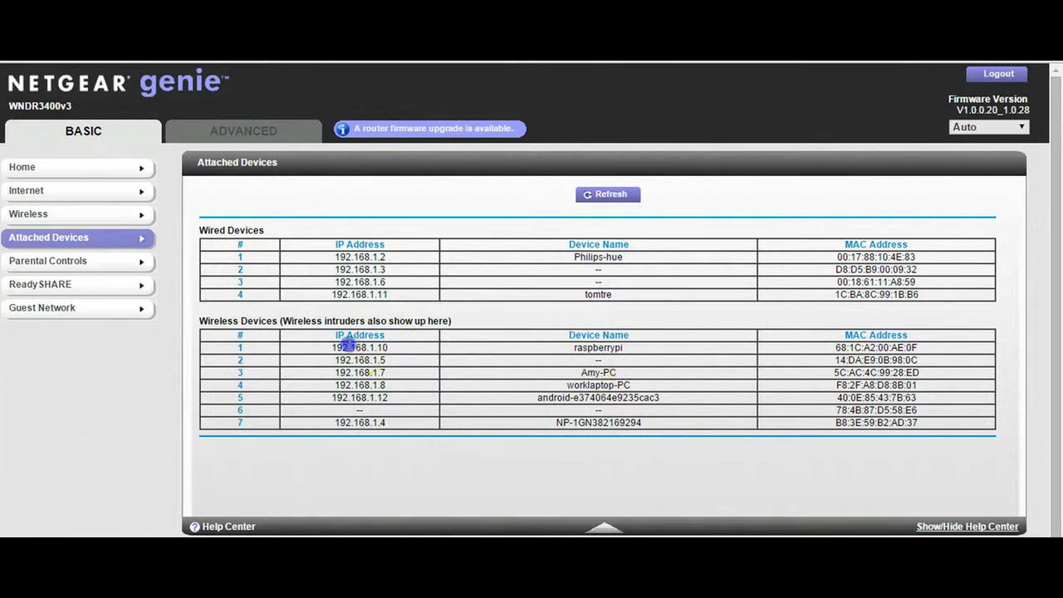
Step: Select raspberrypi's IP address 192.168.1.10 in the attached devices list
{"action": "double_click", "coordinate": [360, 347]}
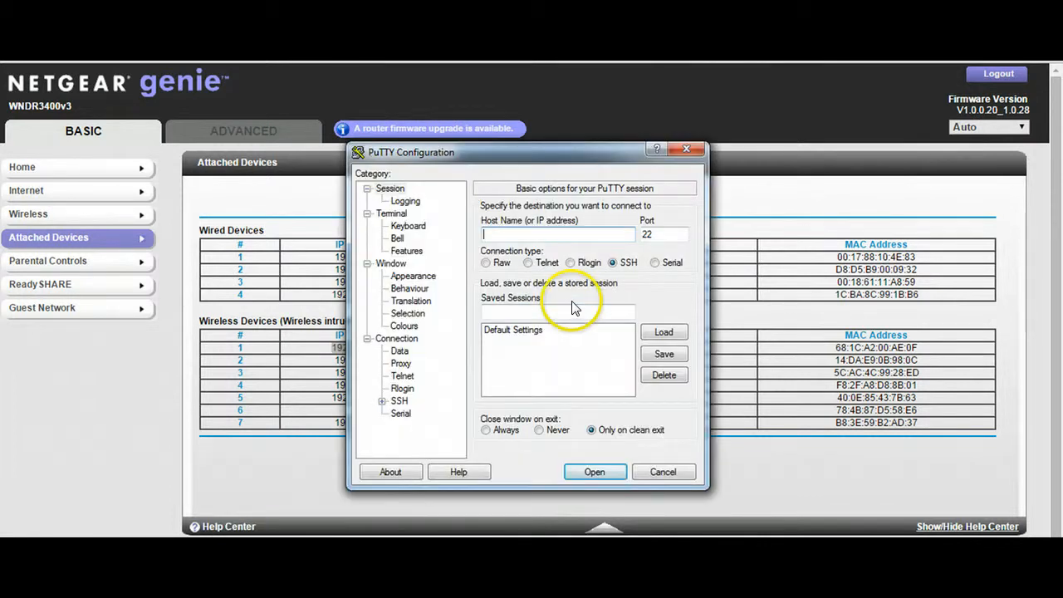
Step: Connect over SSH to host 192.168.1.10 from the PuTTY configuration
{"action": "left_click_drag", "start_coordinate": [527, 152], "coordinate": [502, 129]}
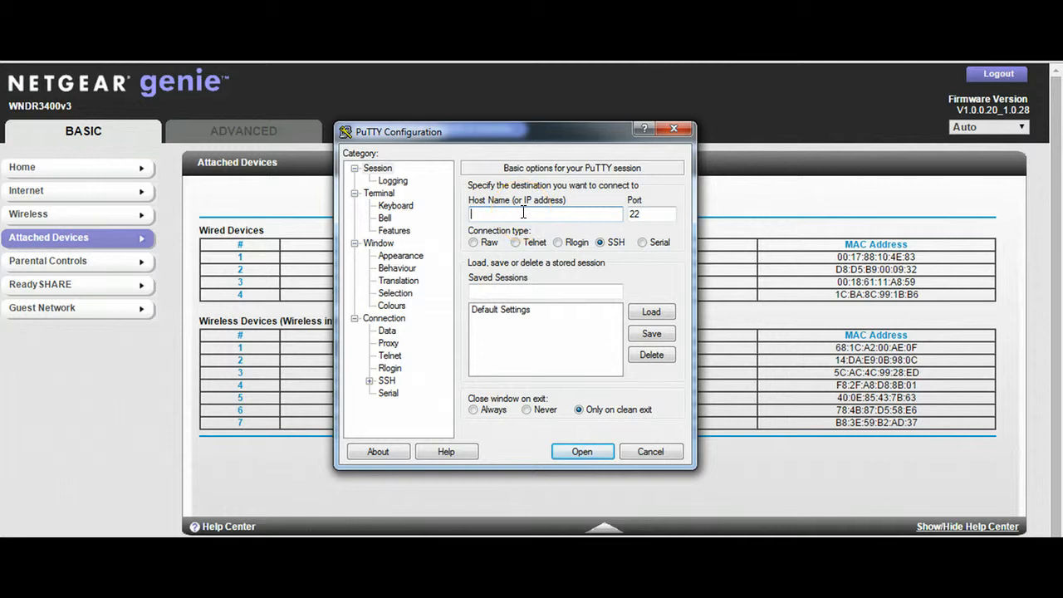
{"action": "type", "text": "192.168.1.10"}
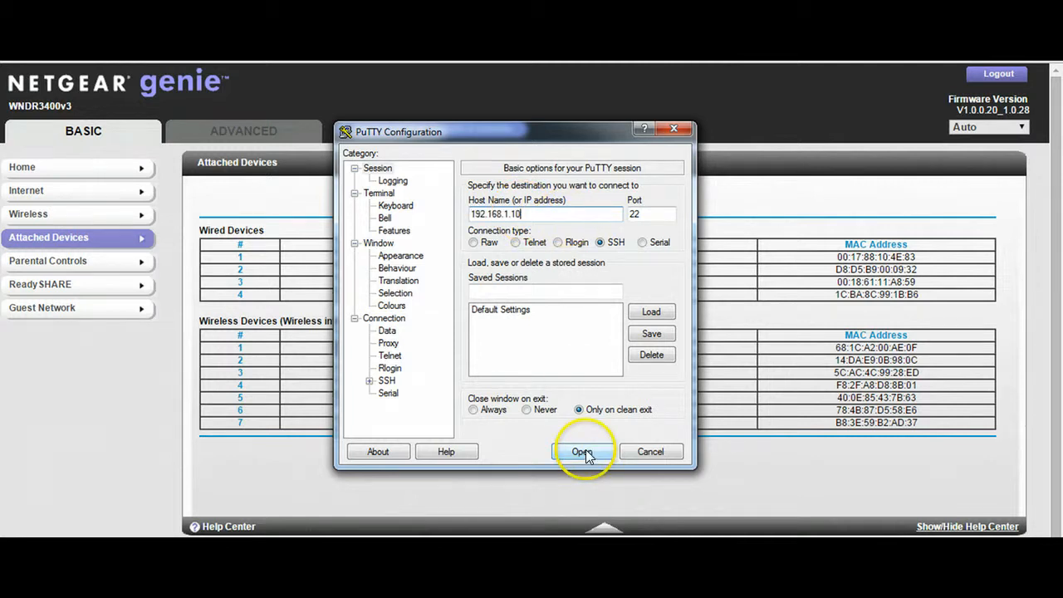
{"action": "left_click", "coordinate": [581, 451]}
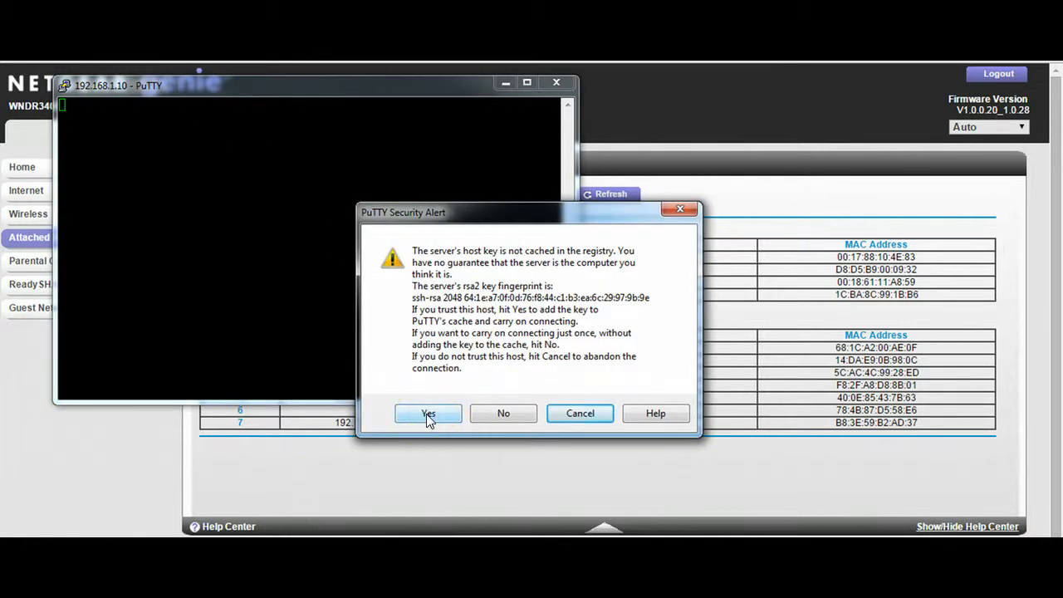
Step: Accept the host key, log in as pi, and run ls
{"action": "left_click", "coordinate": [427, 413]}
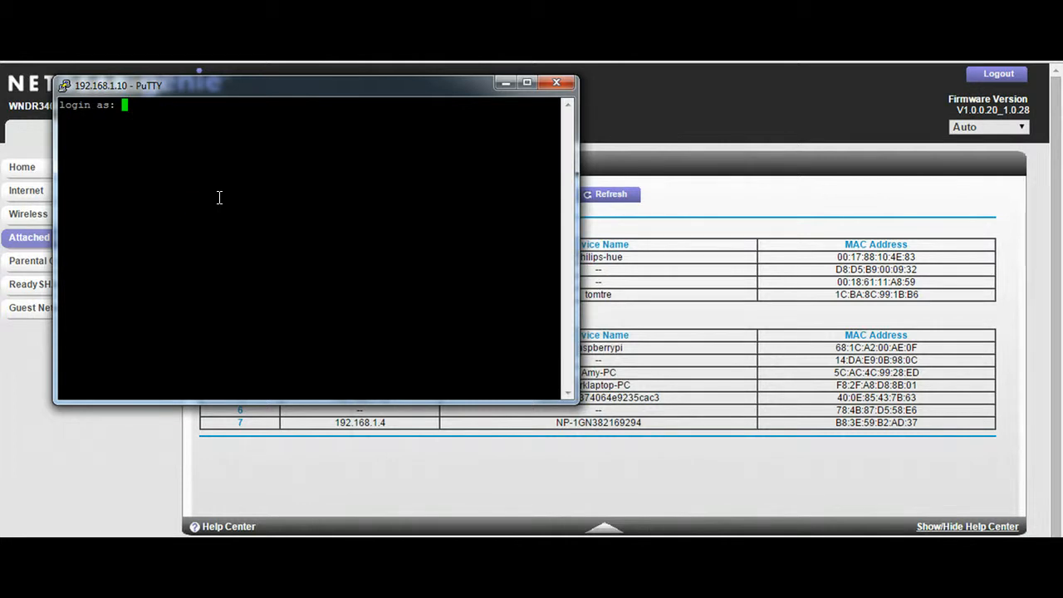
{"action": "type", "text": "pi"}
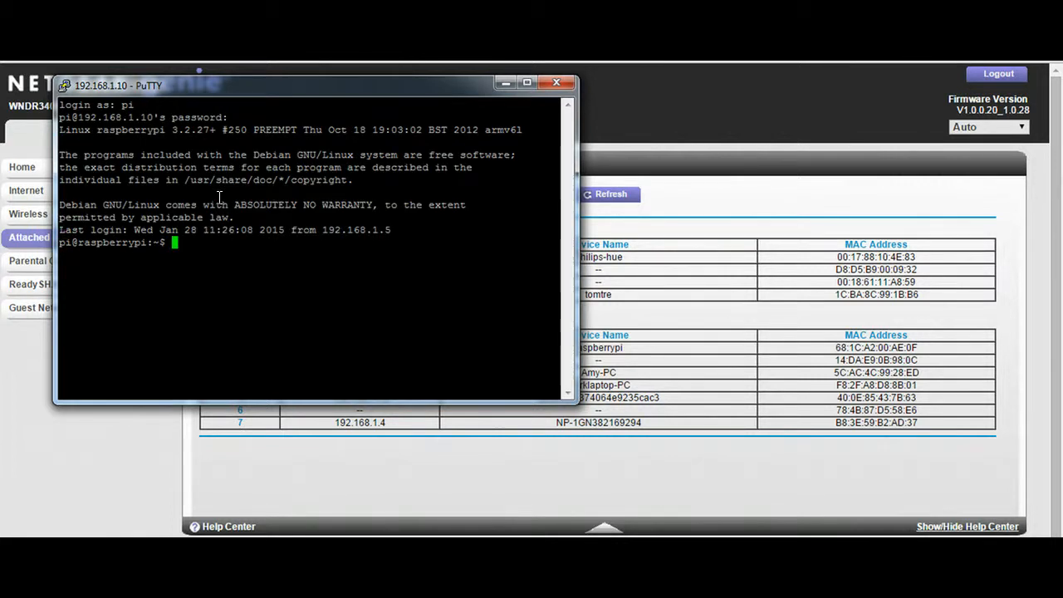
{"action": "type", "text": "ls"}
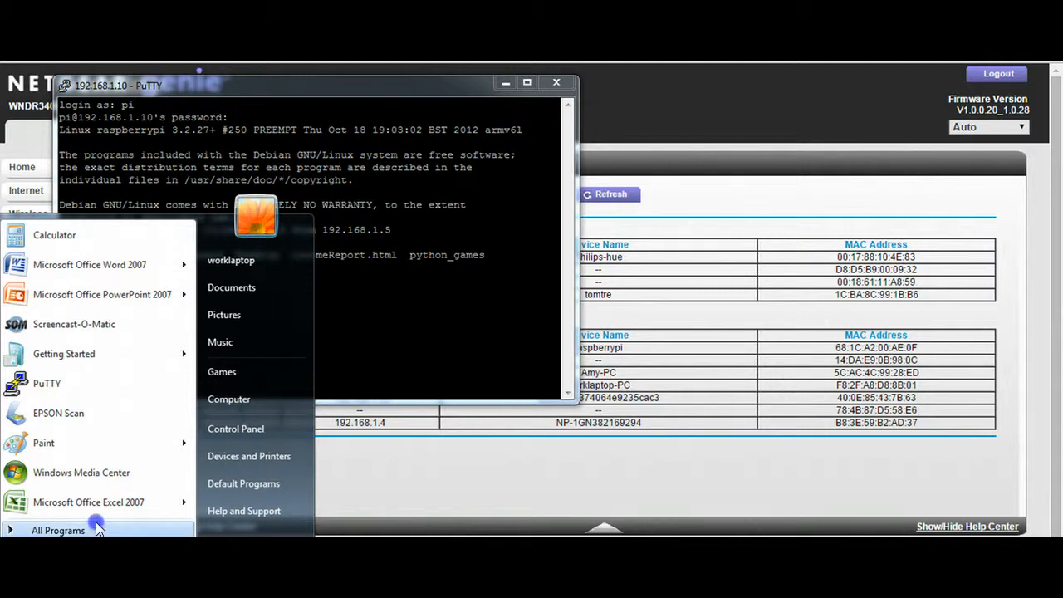
Step: Type print "Hello world" into a new Notepad document and move it aside
{"action": "left_click", "coordinate": [57, 530]}
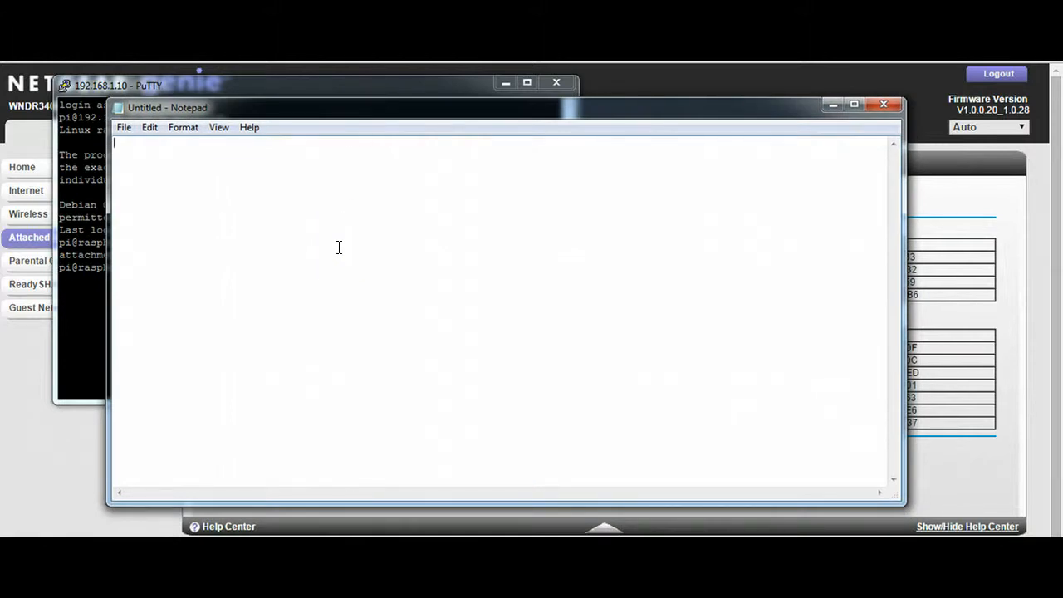
{"action": "type", "text": "print \"H"}
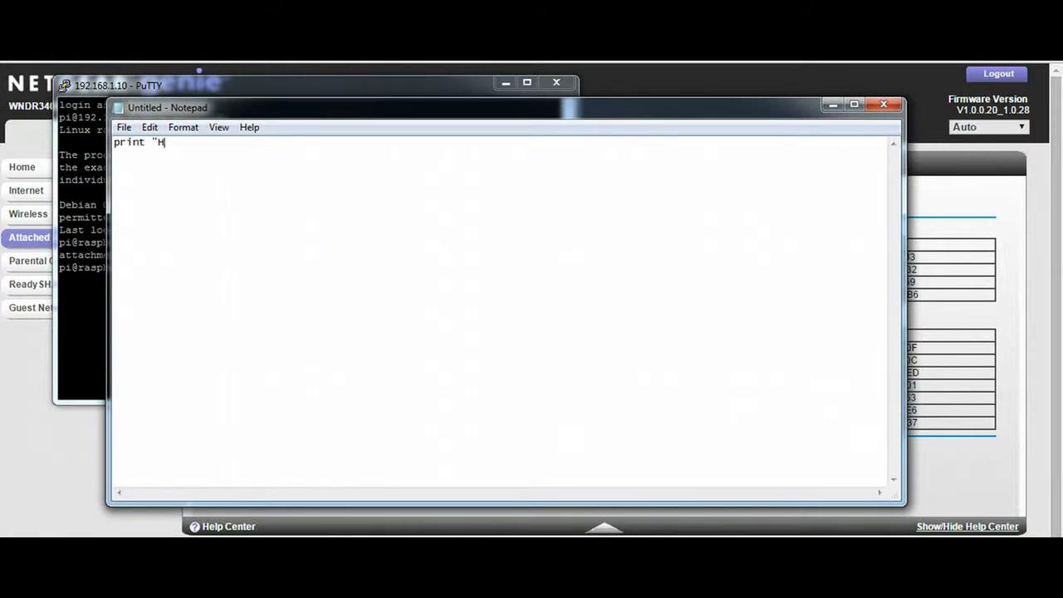
{"action": "type", "text": "ello world"}
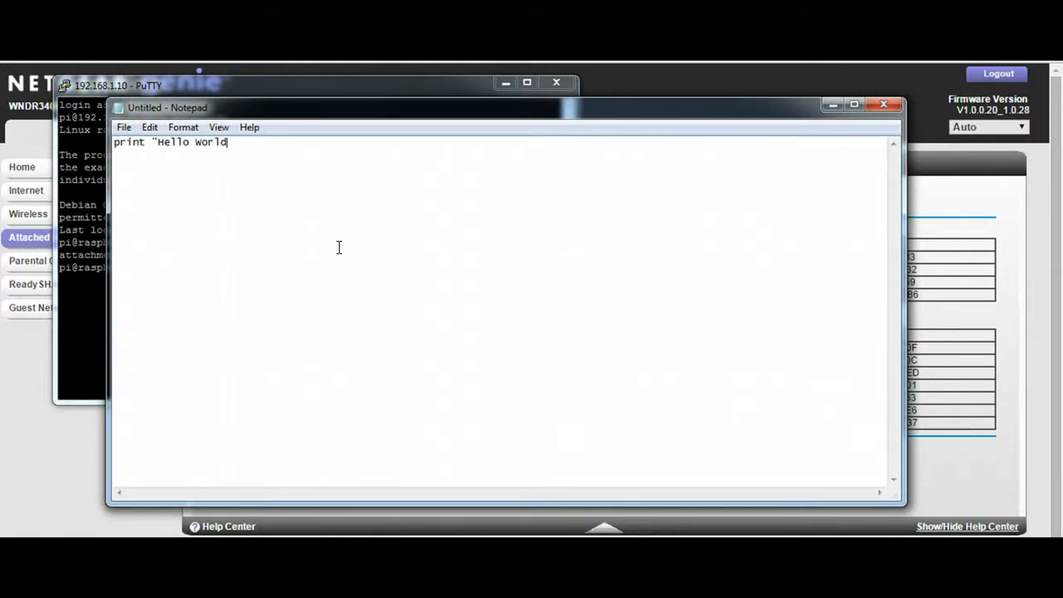
{"action": "type", "text": "\""}
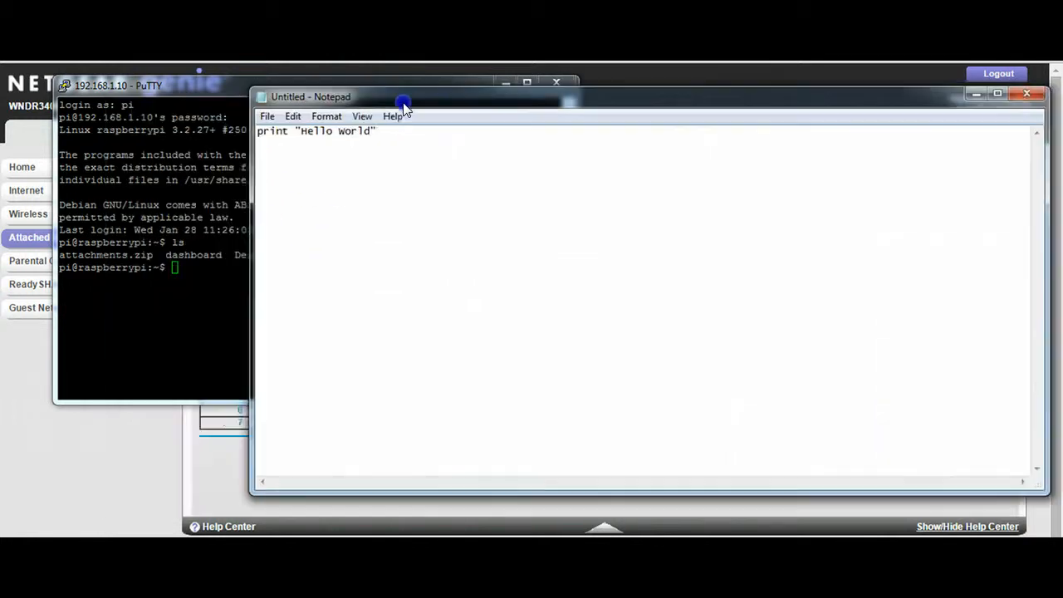
{"action": "left_click_drag", "start_coordinate": [403, 106], "coordinate": [411, 102]}
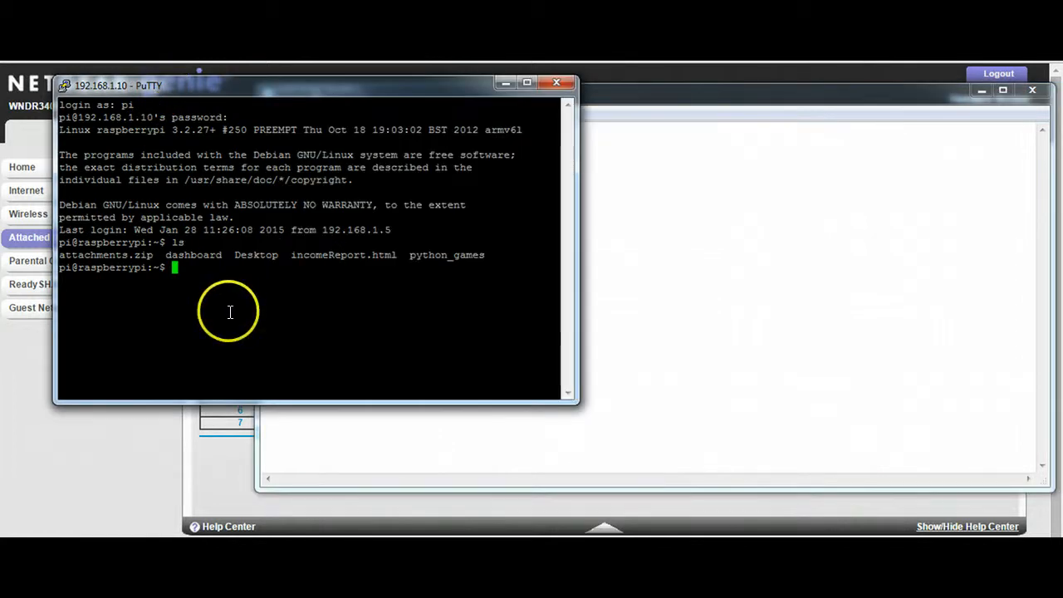
Step: Run nano helloworld.py and copy the print line from Notepad
{"action": "type", "text": "nano"}
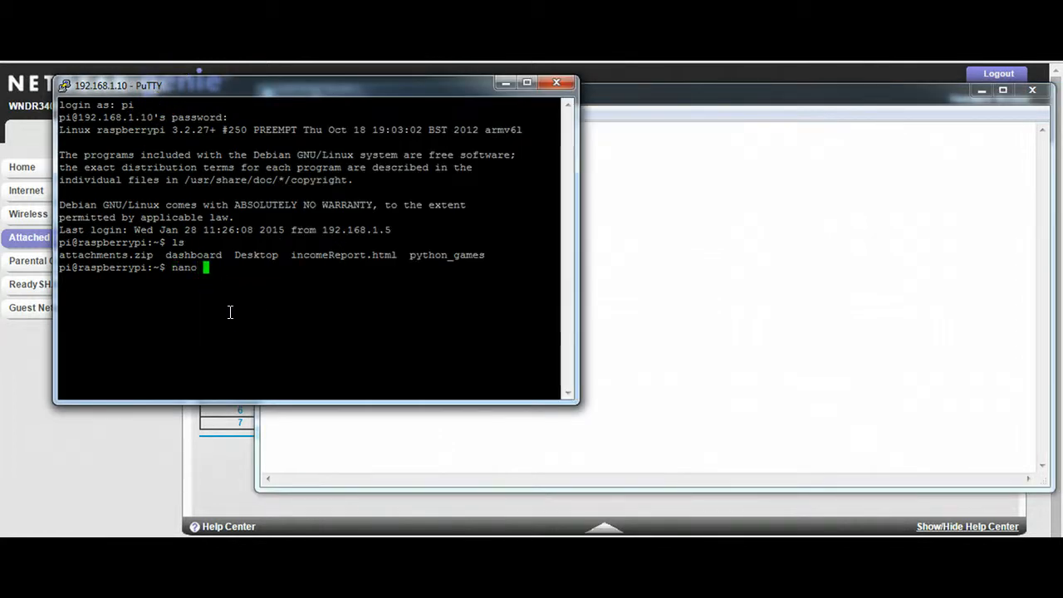
{"action": "type", "text": "helloworld"}
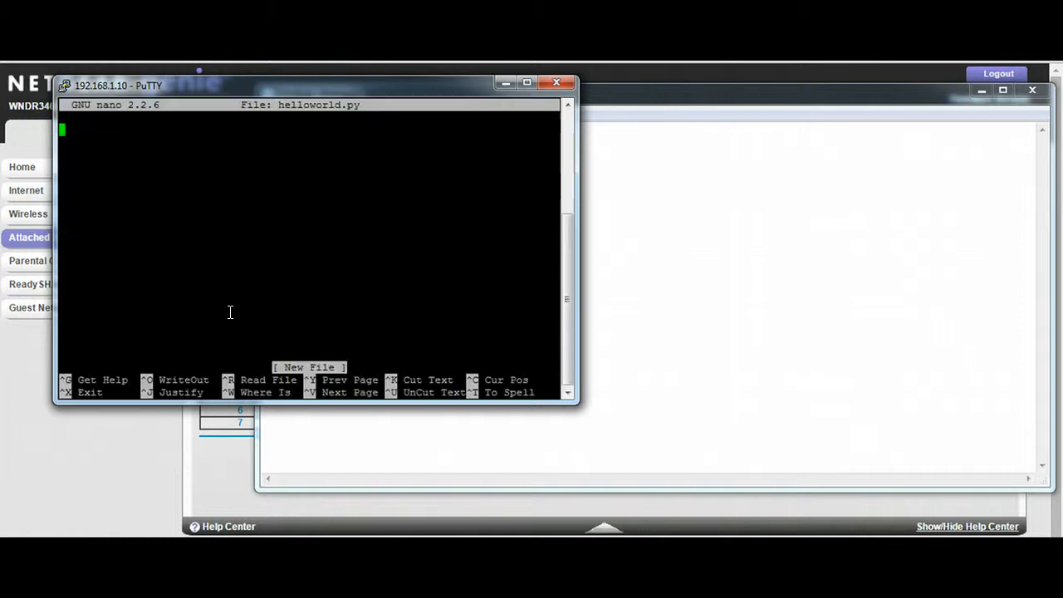
{"action": "mouse_move", "coordinate": [423, 194]}
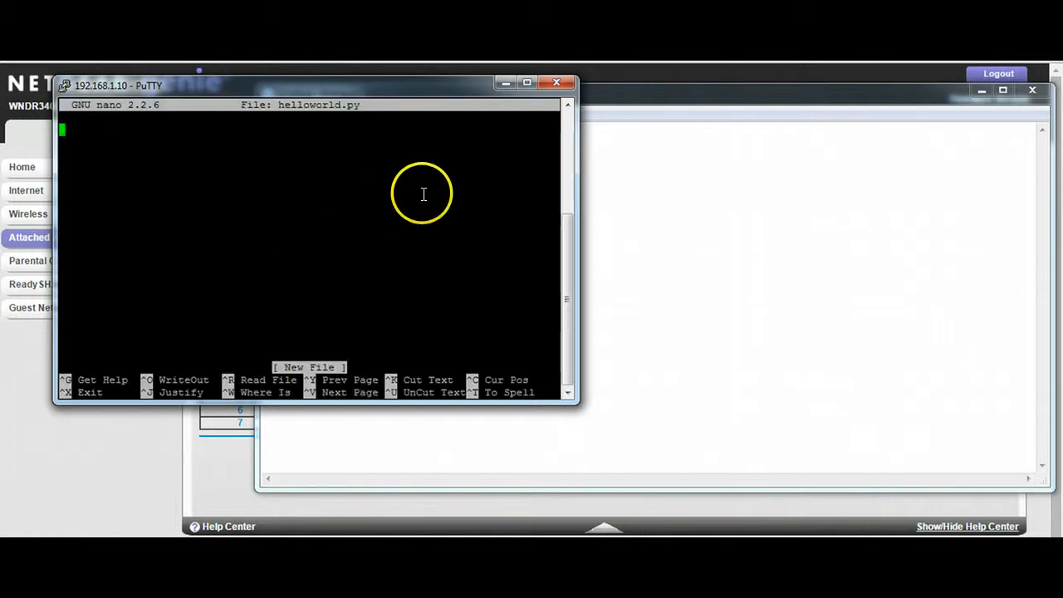
{"action": "mouse_move", "coordinate": [679, 76]}
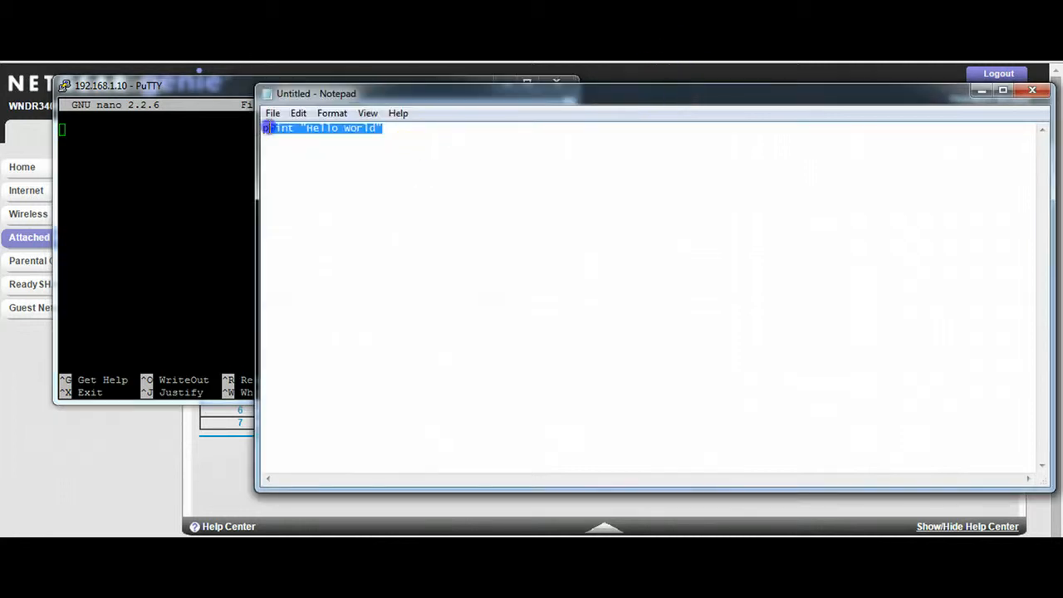
{"action": "mouse_move", "coordinate": [363, 171]}
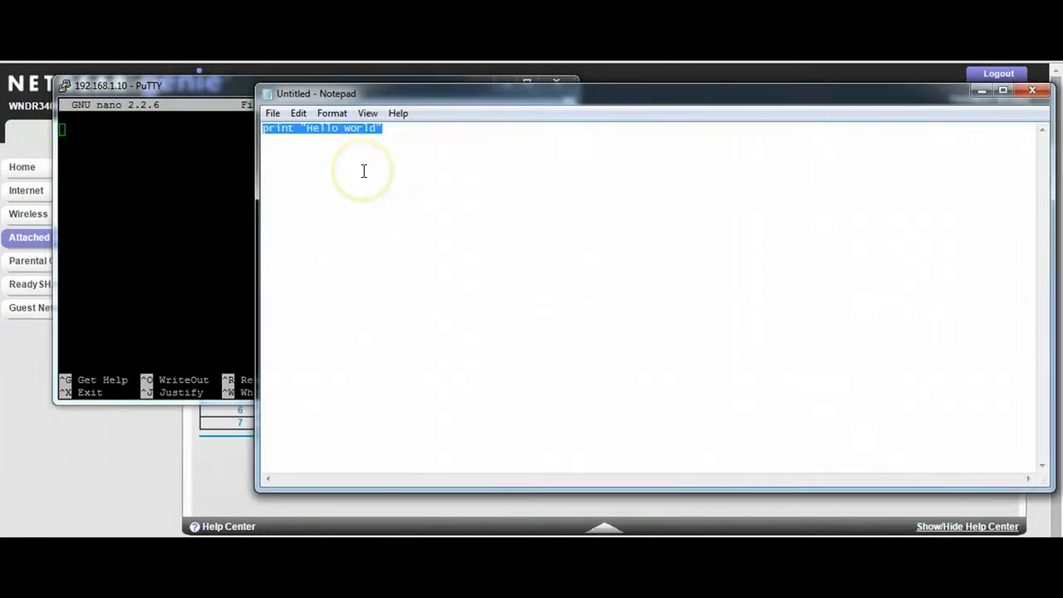
{"action": "left_click", "coordinate": [116, 85]}
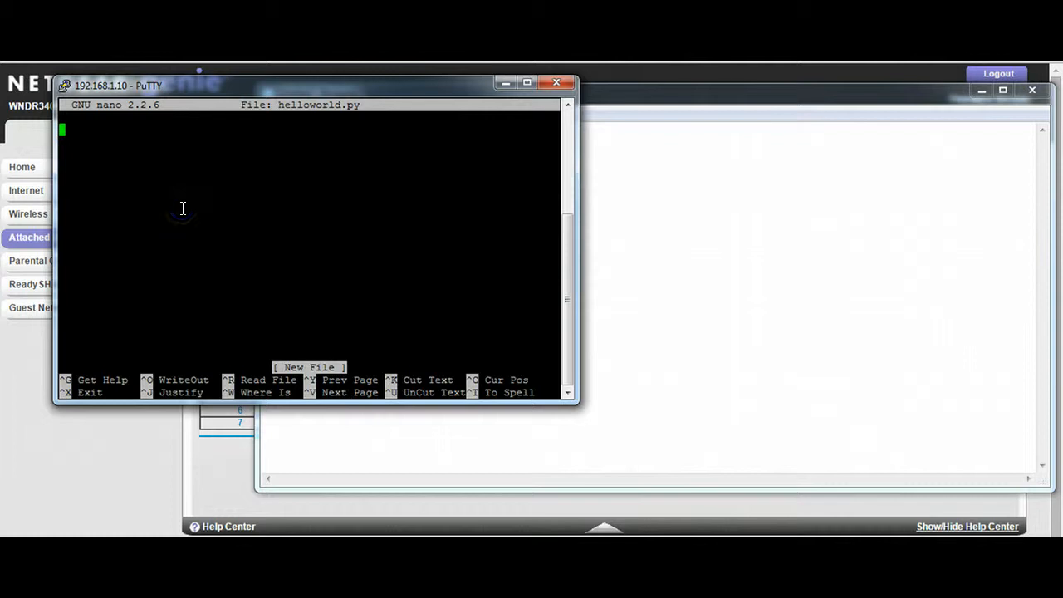
{"action": "mouse_move", "coordinate": [129, 162]}
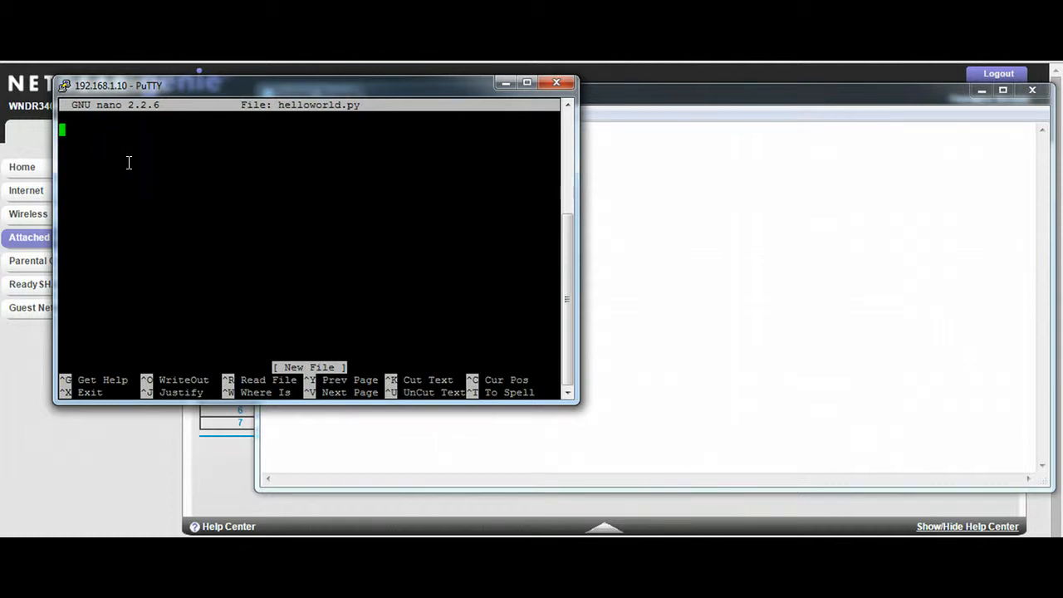
Step: Paste print "Hello World" into helloworld.py, then save and exit nano
{"action": "type", "text": "print \"Hello World\""}
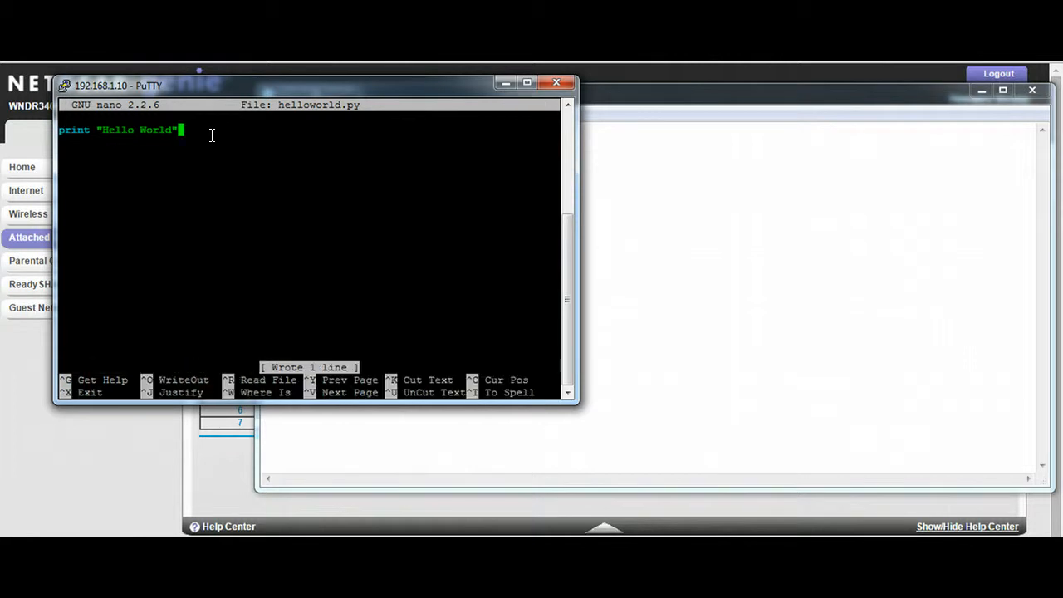
{"action": "key", "text": "ctrl+x"}
{"action": "type", "text": "ls"}
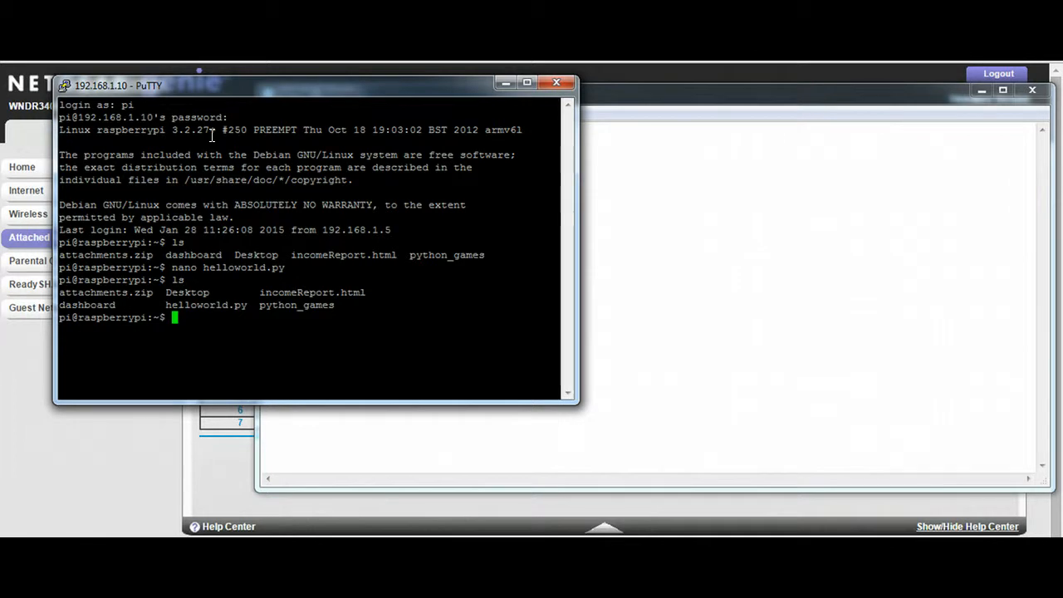
Step: Type python helloworld.py at the shell prompt
{"action": "type", "text": "python he"}
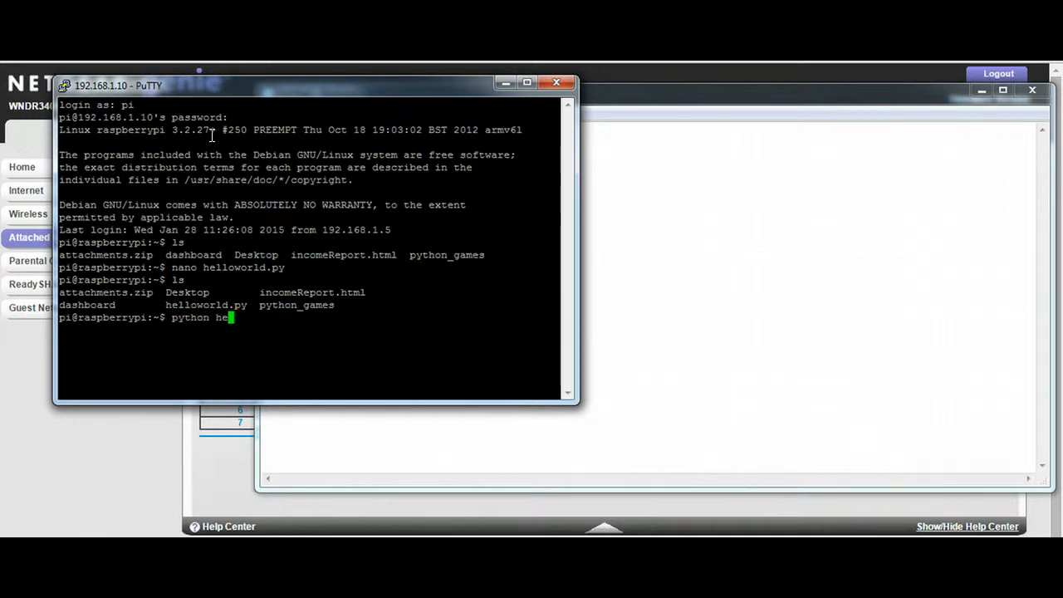
{"action": "type", "text": "lloworld.py"}
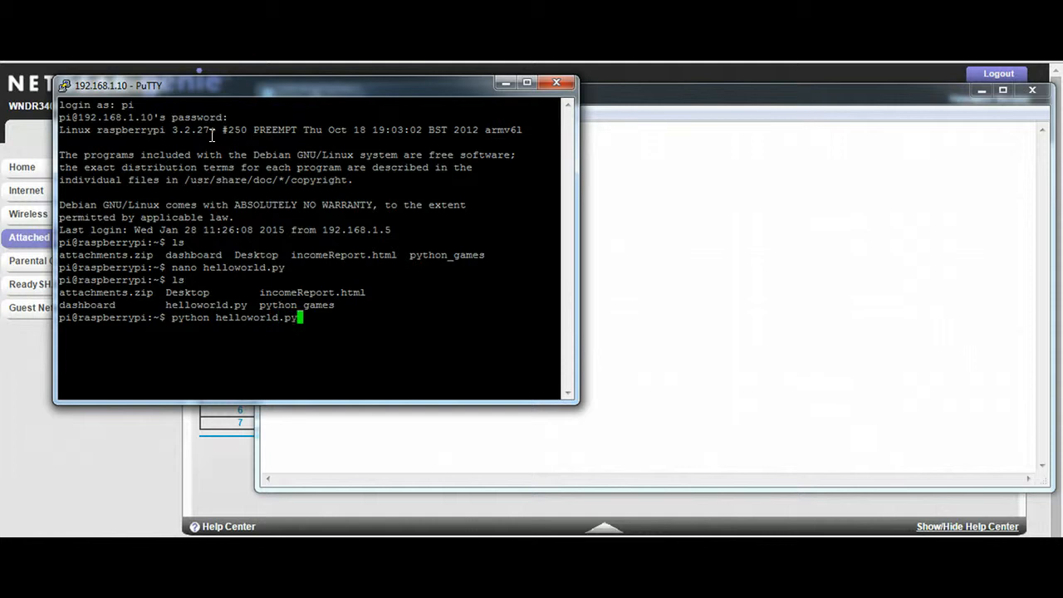